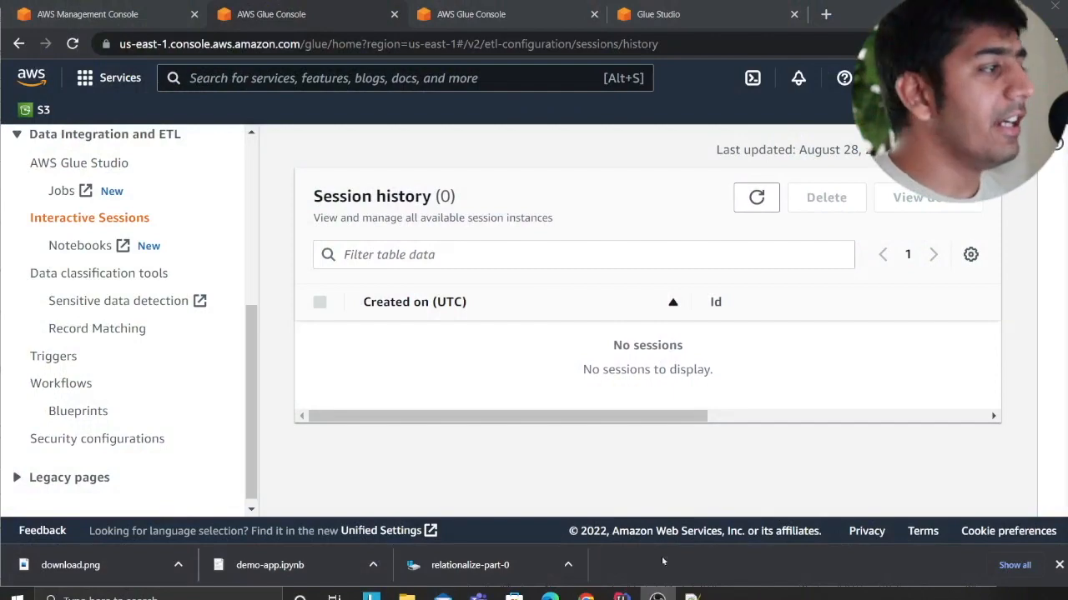
# Step: Switch back to the browser, close the duplicate Glue tabs and return to the AWS console home
pyautogui.press('alt+tab')
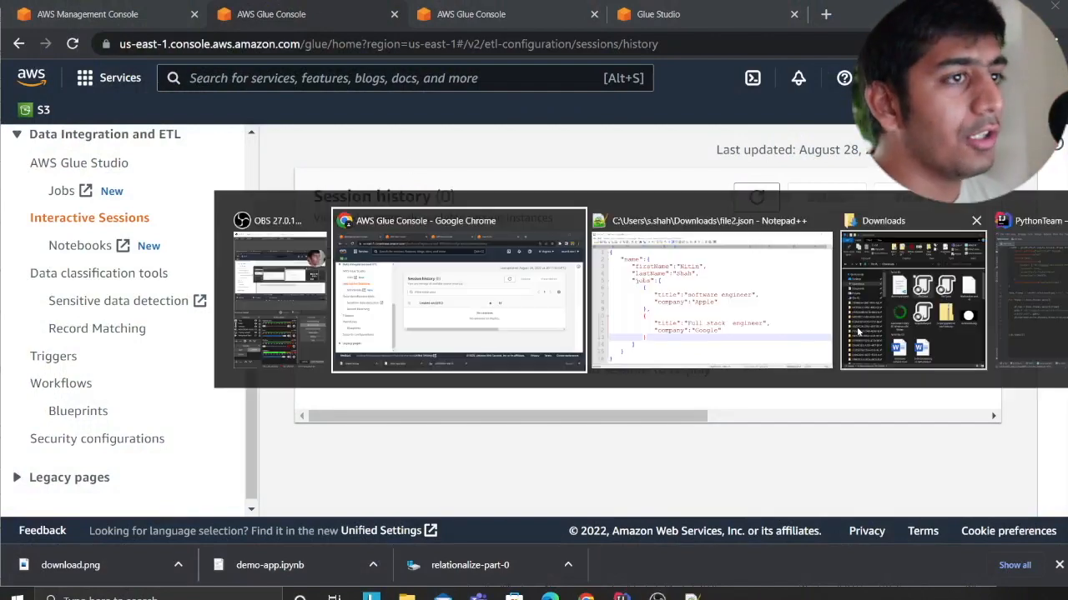
pyautogui.click(711, 297)
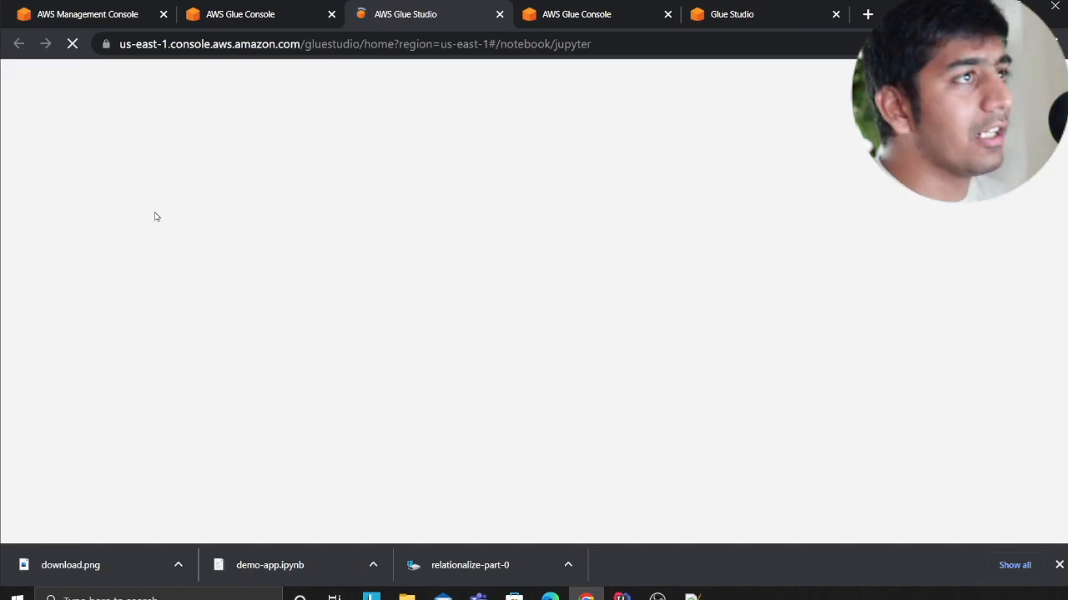
pyautogui.click(577, 14)
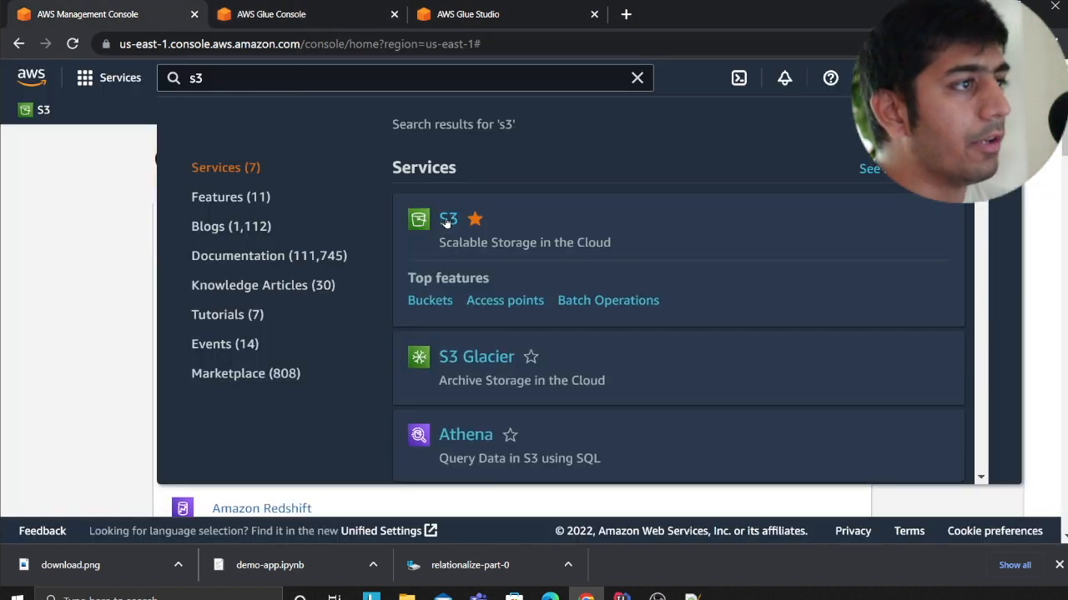
# Step: Open the S3 service and go into the project's dev data bucket
pyautogui.click(447, 220)
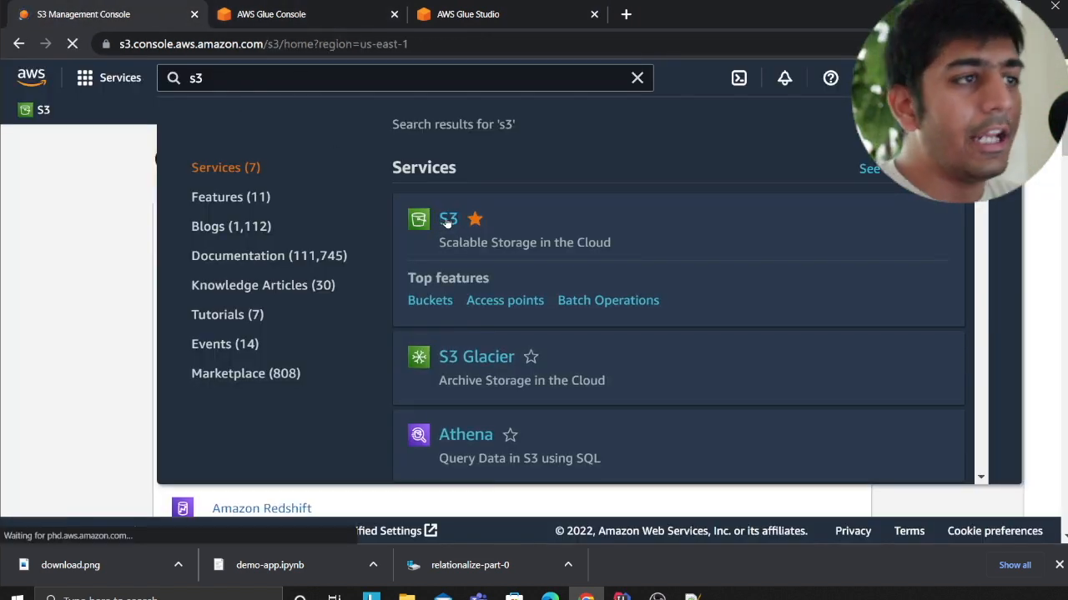
pyautogui.click(447, 220)
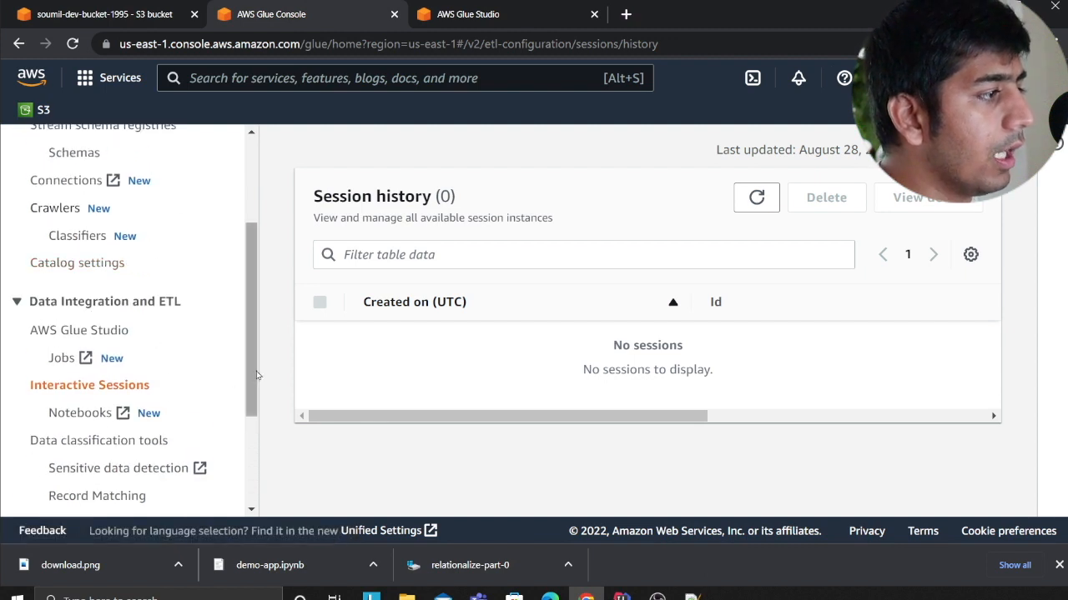
# Step: Create a notebook job under Interactive Sessions with the AWSGlueServiceRole-test IAM role and start it
pyautogui.scroll(-3)
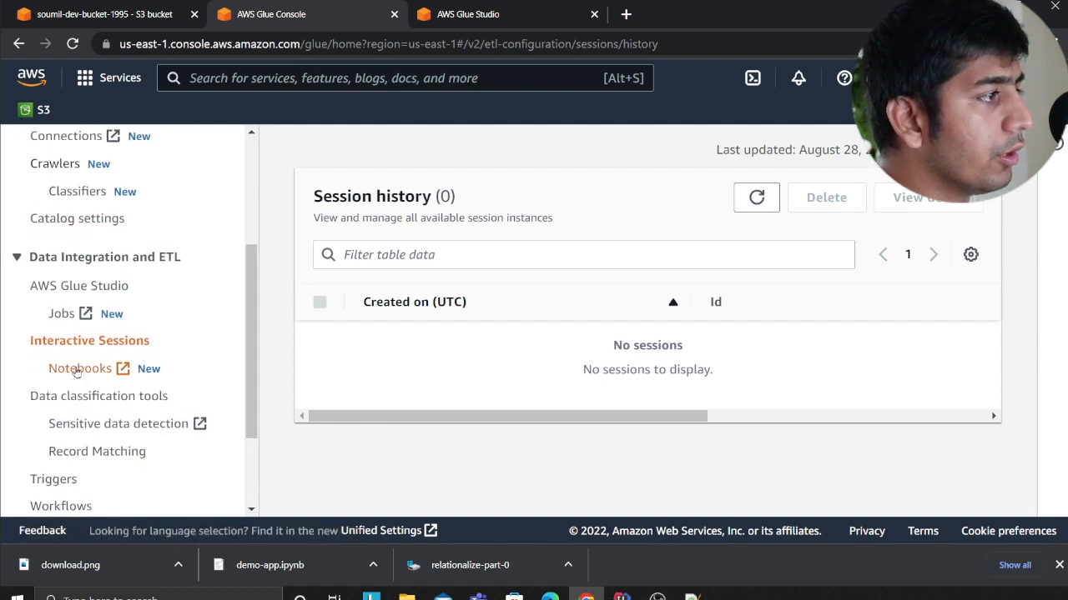
pyautogui.click(80, 369)
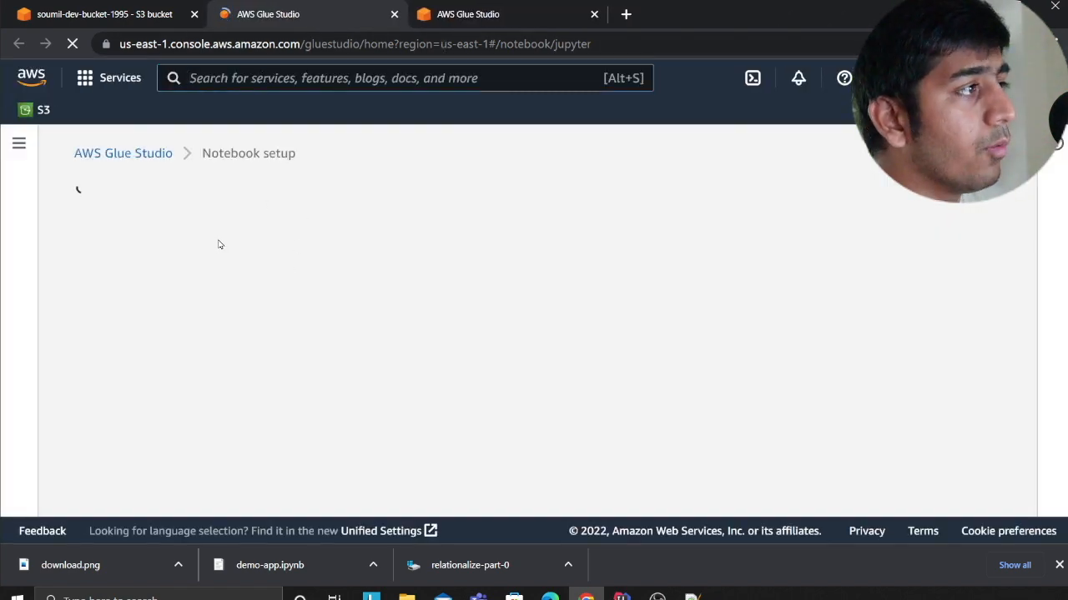
pyautogui.write('so')
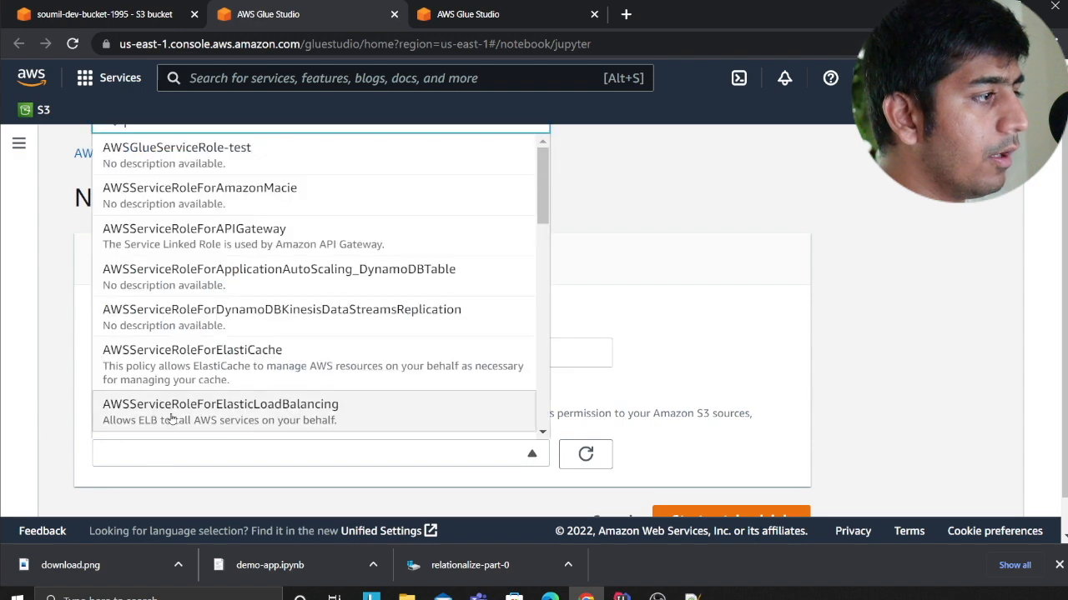
pyautogui.click(177, 146)
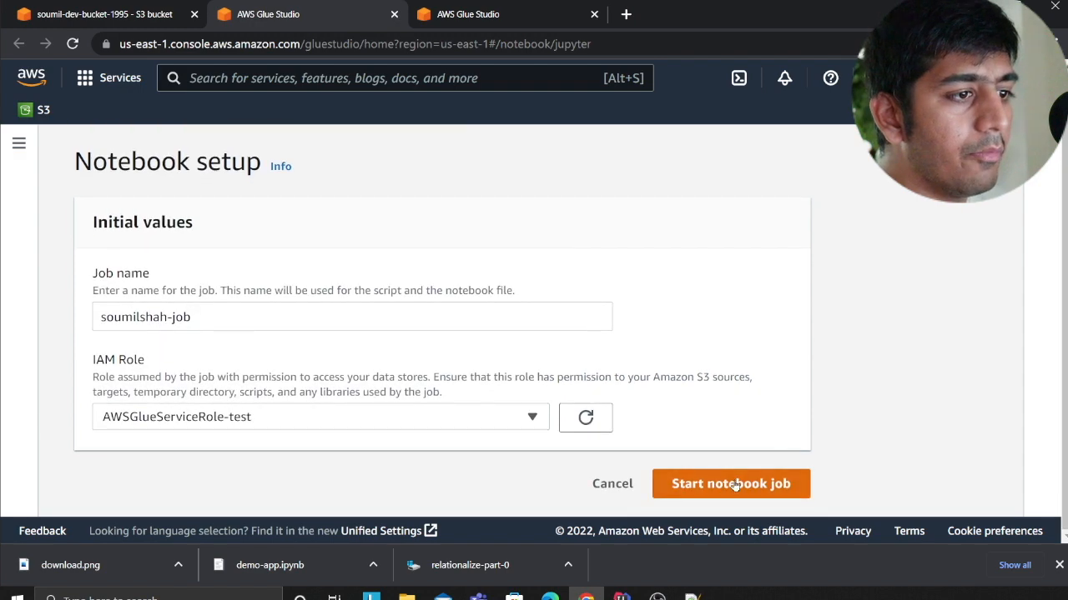
pyautogui.click(731, 484)
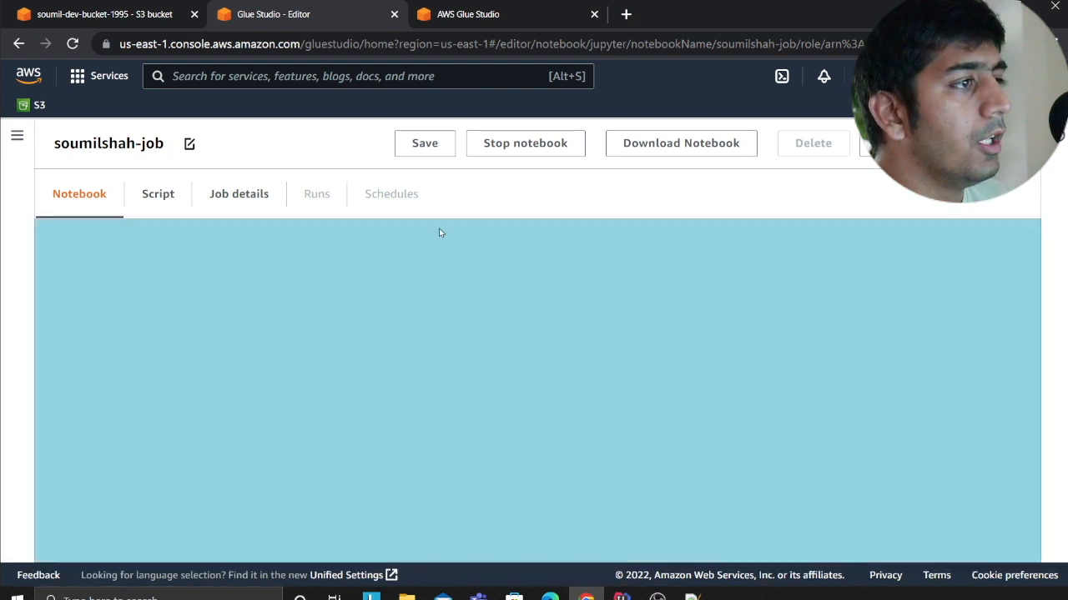
pyautogui.moveTo(253, 360)
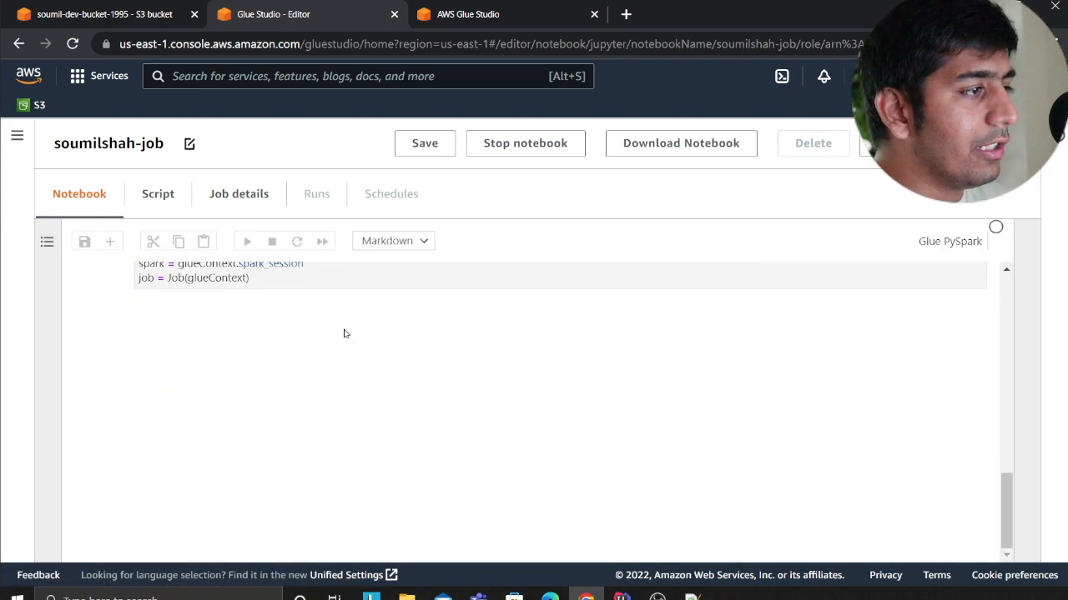
pyautogui.click(247, 241)
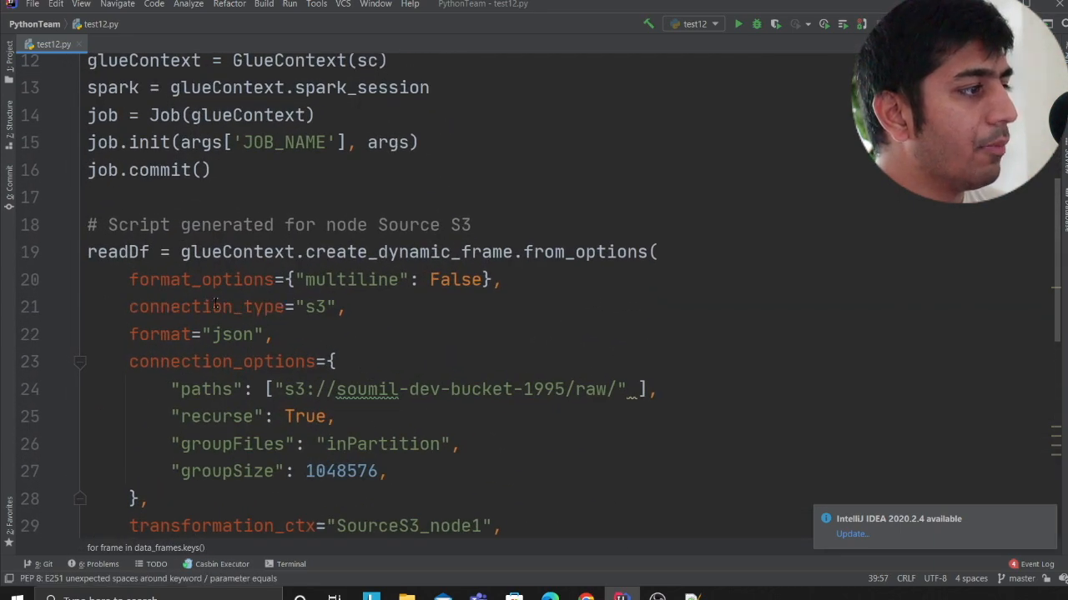
pyautogui.moveTo(87, 252); pyautogui.dragTo(501, 526)
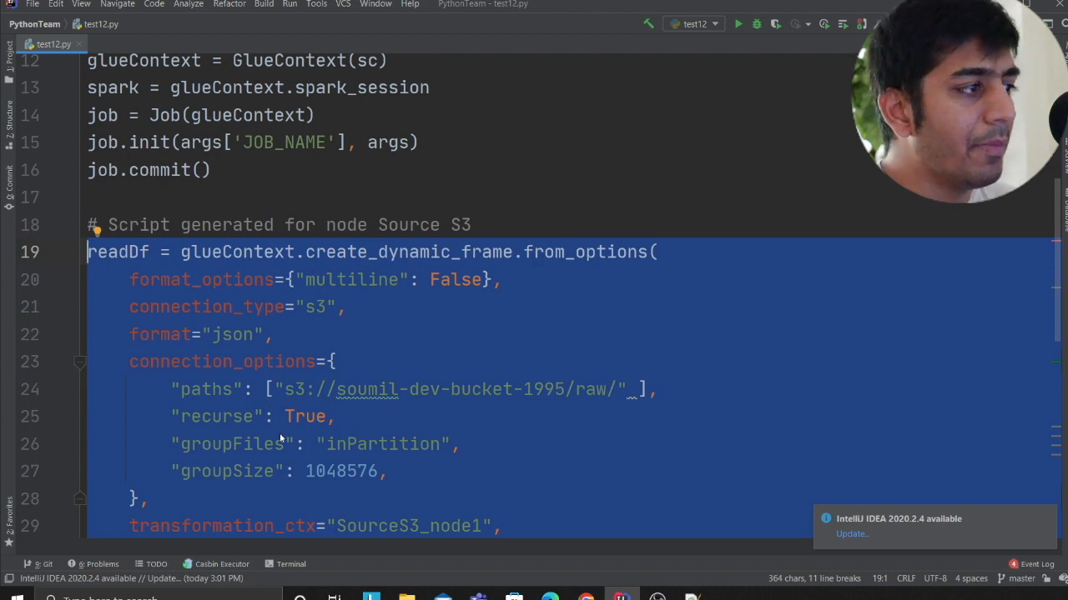
pyautogui.click(460, 443)
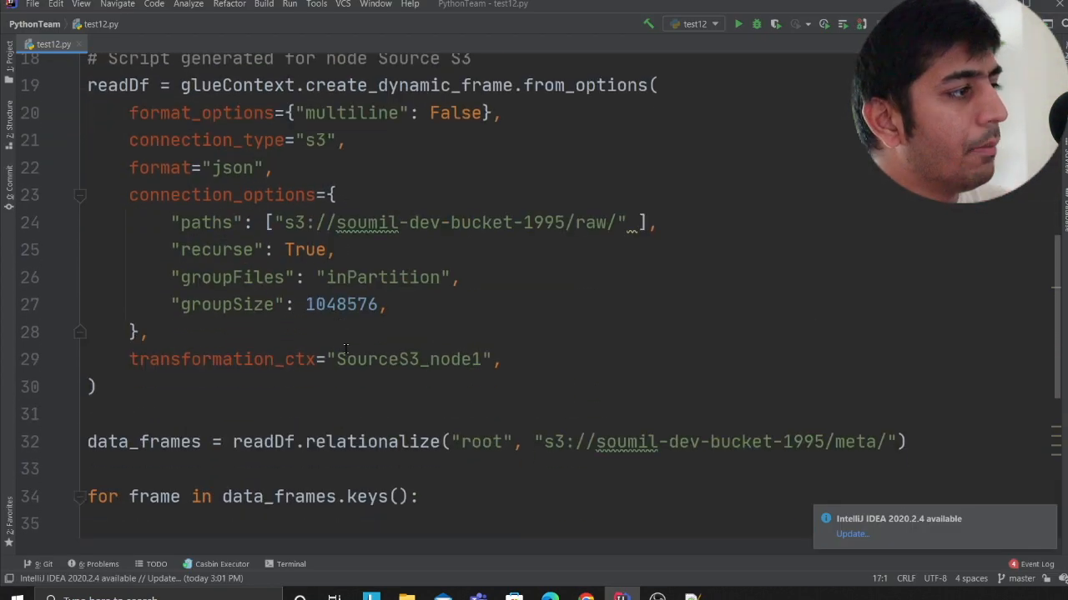
pyautogui.doubleClick(372, 440)
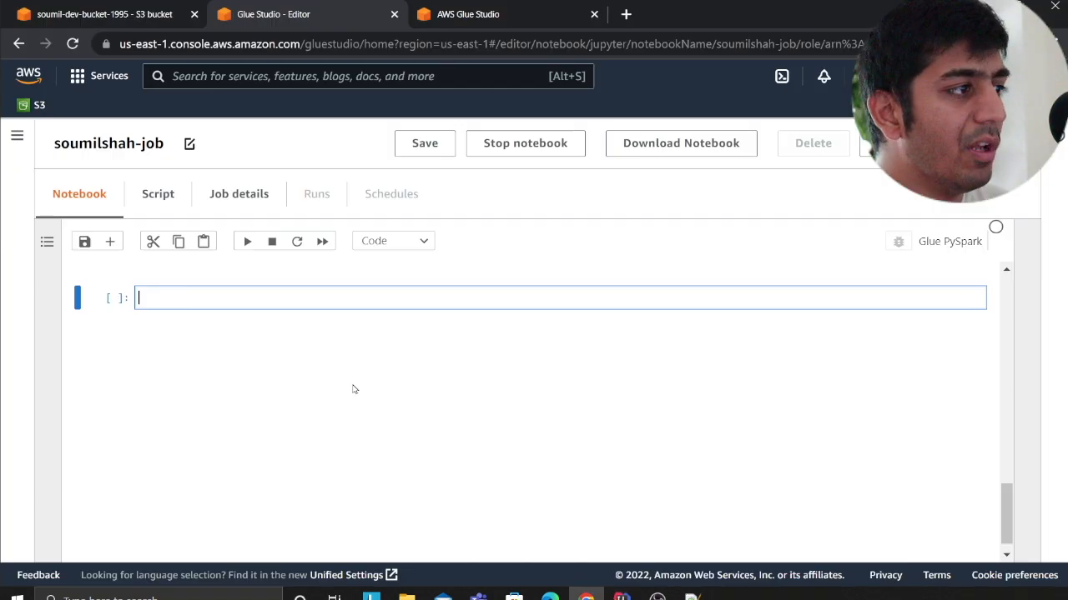
# Step: Relationalize readDf into data_frames rooted at "root" with the S3 meta path and list the frame keys
pyautogui.write('data_frames = readDf.relationalize("root", "s3://soumil-dev-bucket-1995/meta/")')
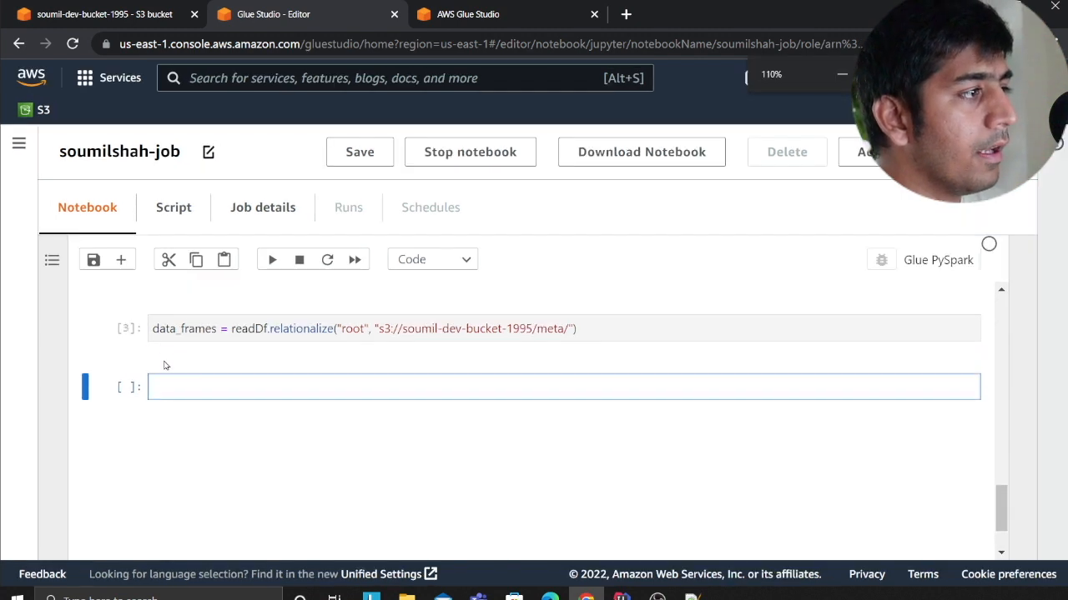
pyautogui.write('data_frames')
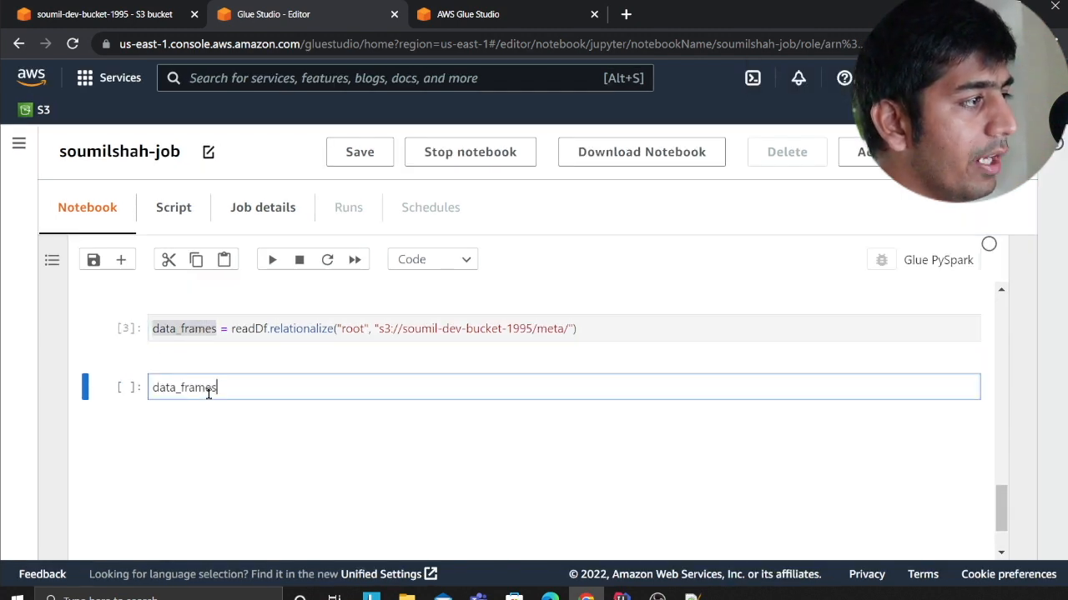
pyautogui.write('.keys(')
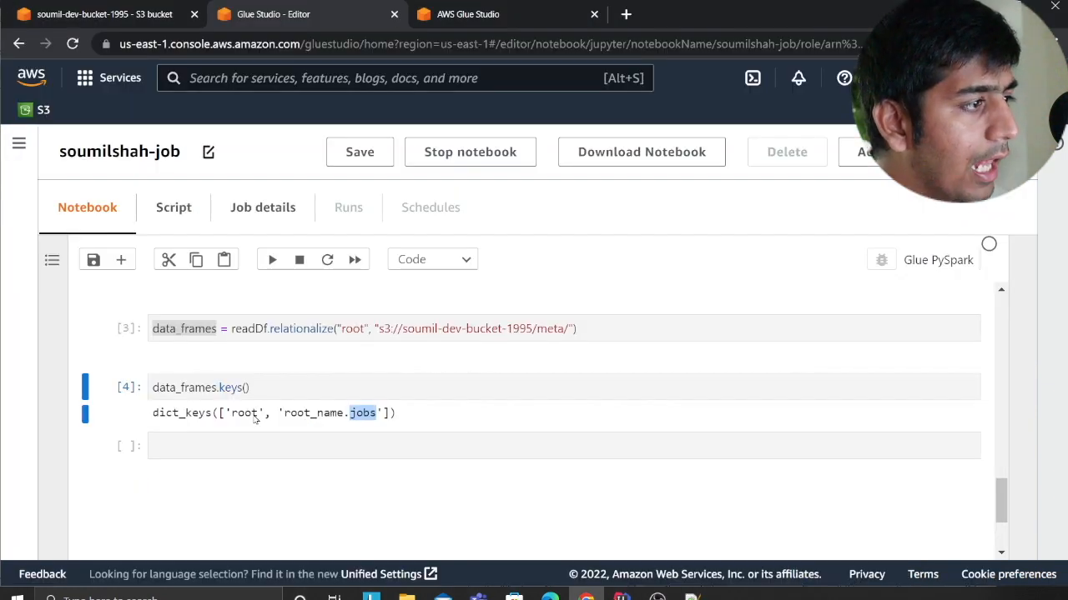
# Step: Print the schema of the root frame, then bring up the source JSON in Notepad++ to compare its keys
pyautogui.click(563, 446)
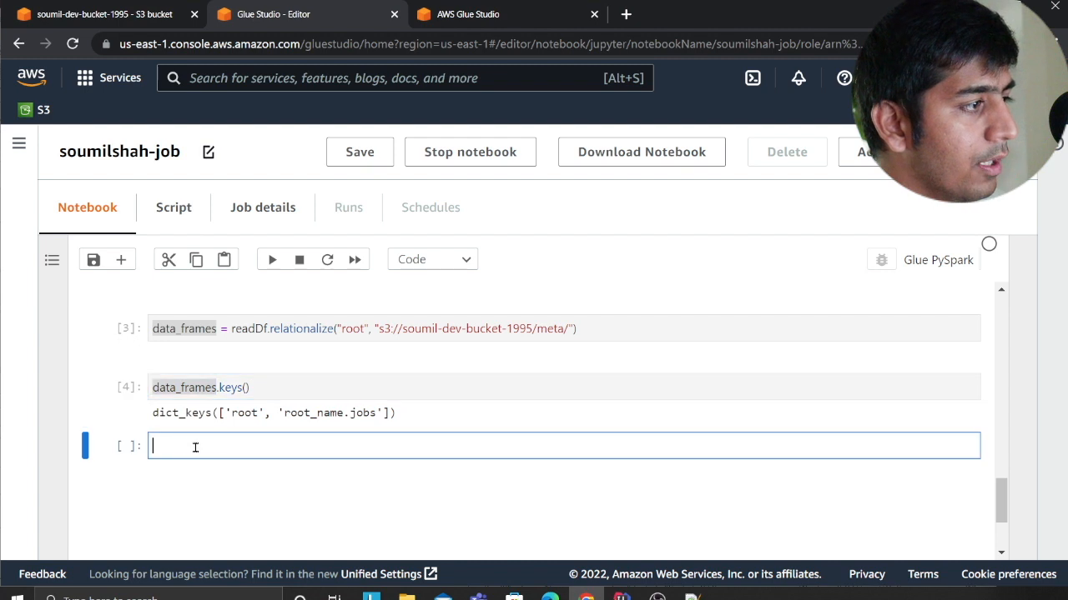
pyautogui.write('data_frames.select')
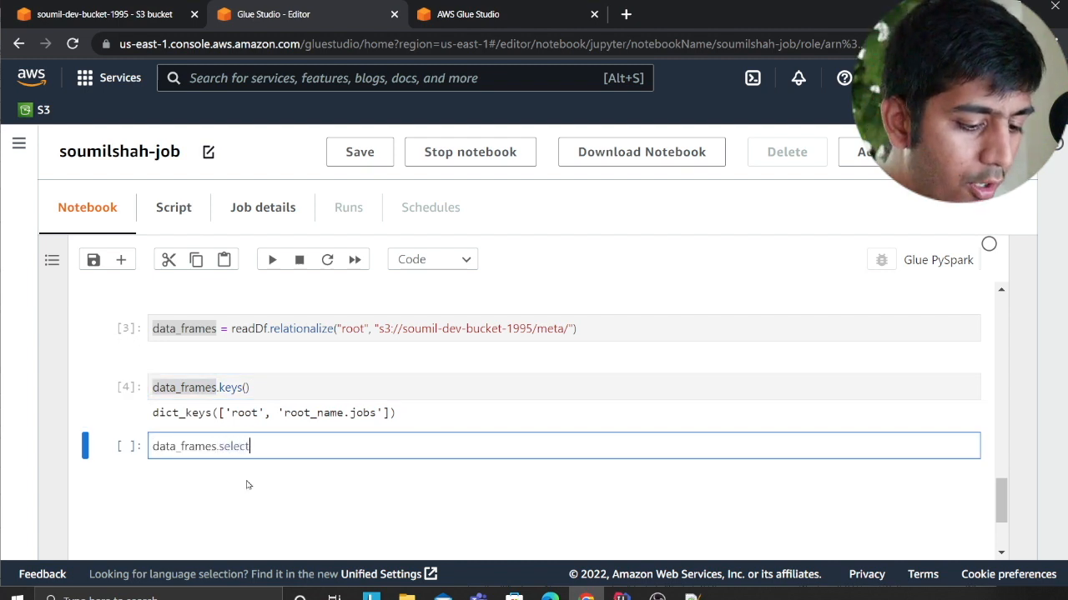
pyautogui.write('("")')
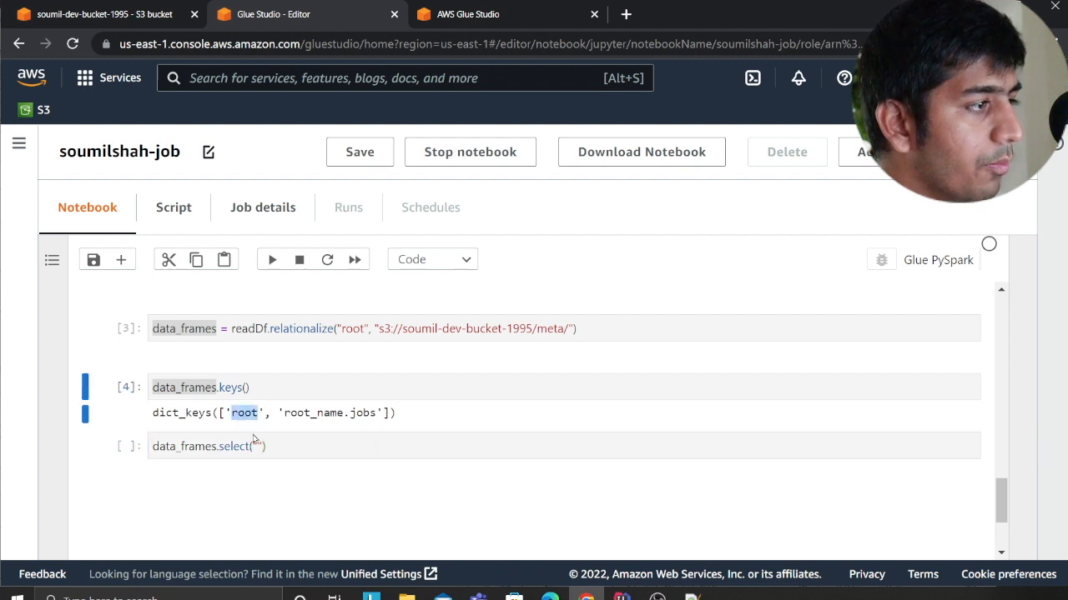
pyautogui.click(270, 260)
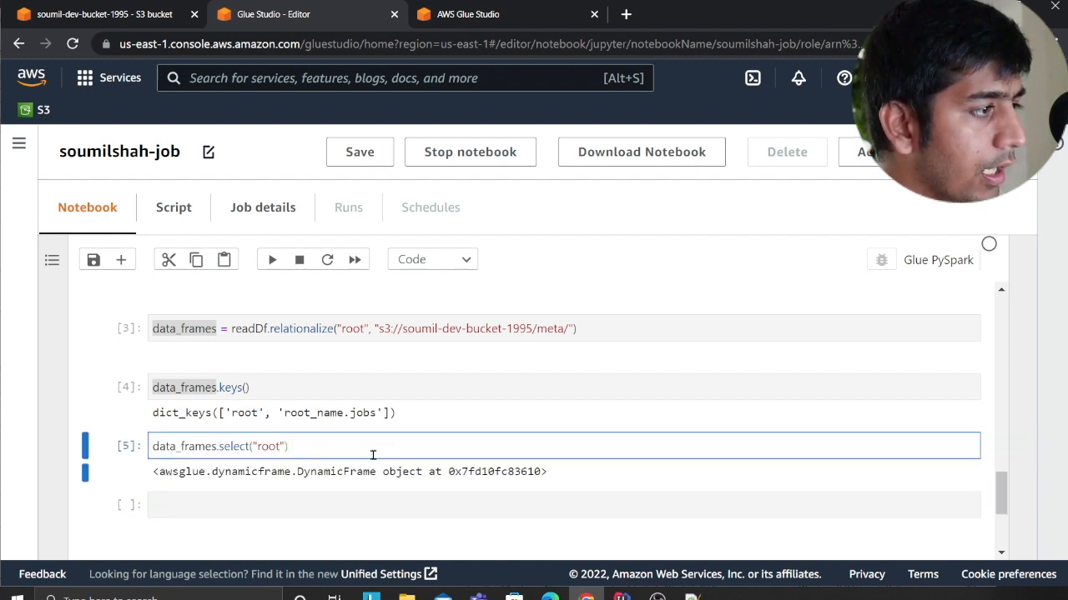
pyautogui.write('.printSchema(')
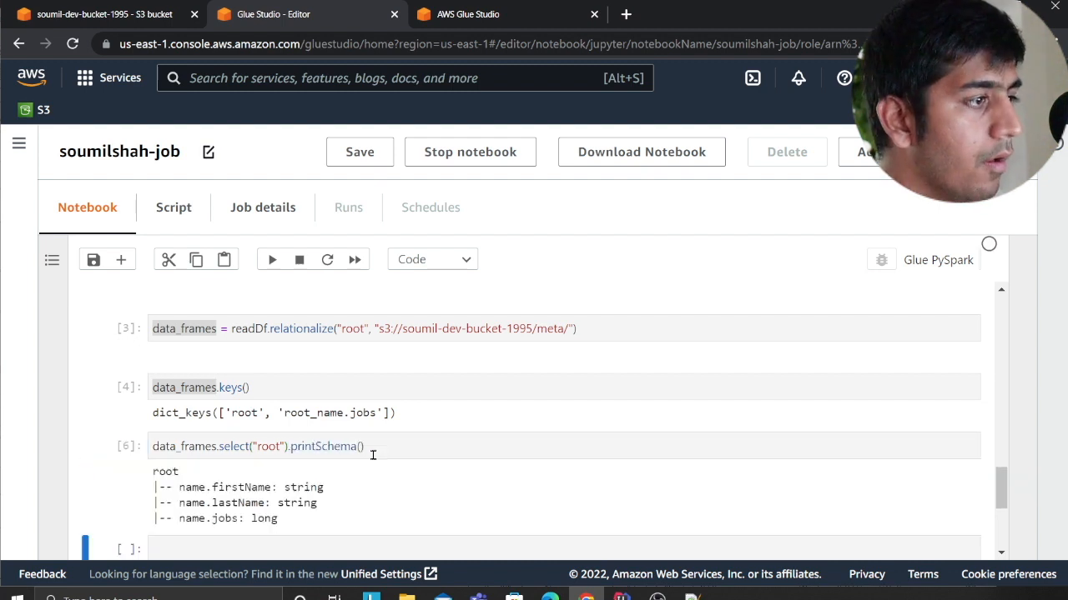
pyautogui.press('alt+tab')
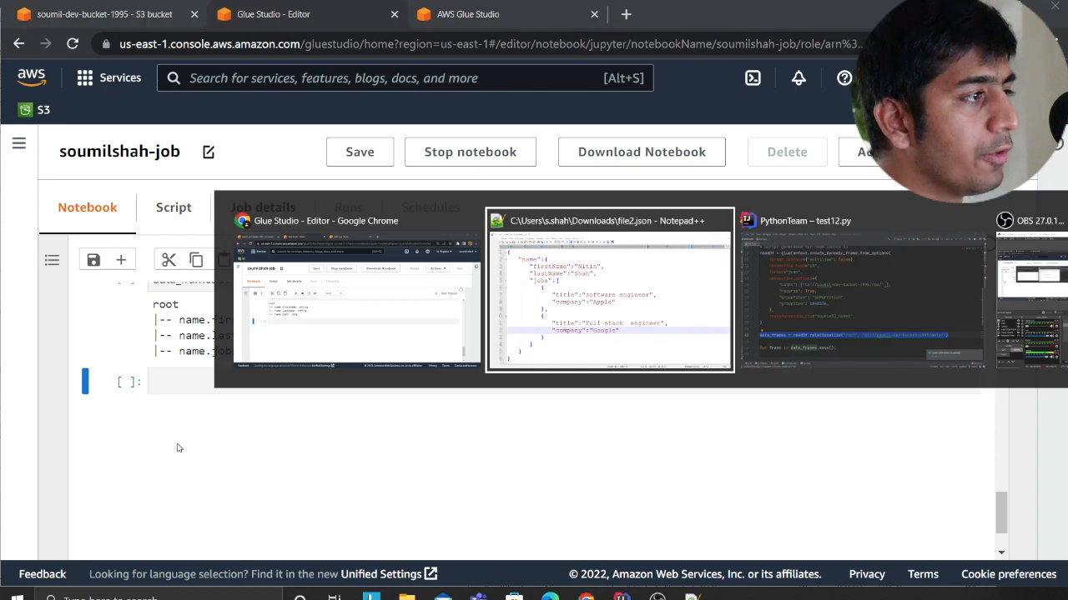
pyautogui.click(609, 220)
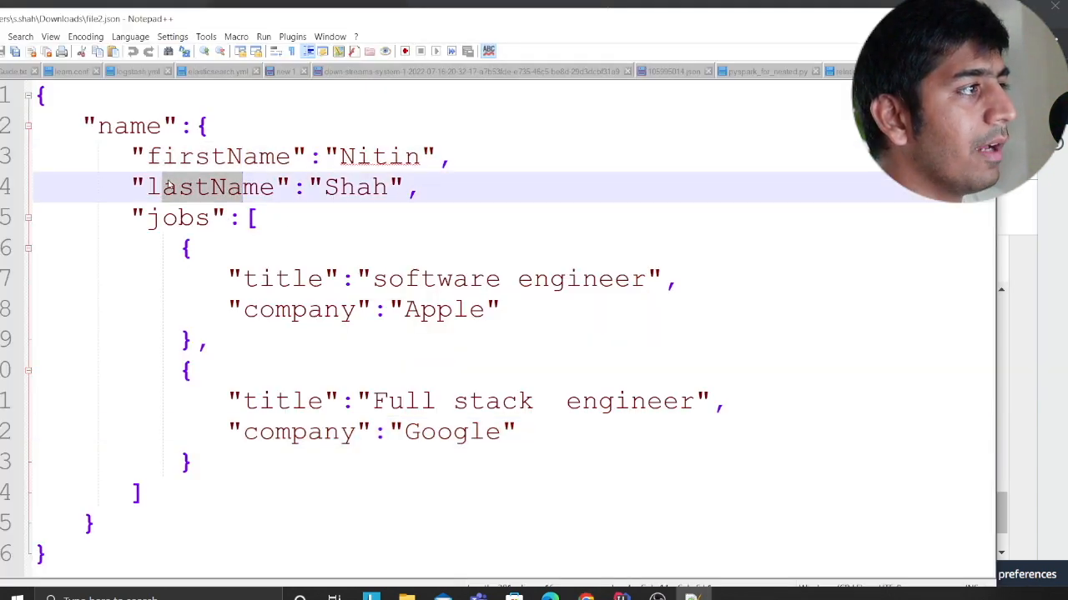
pyautogui.doubleClick(177, 217)
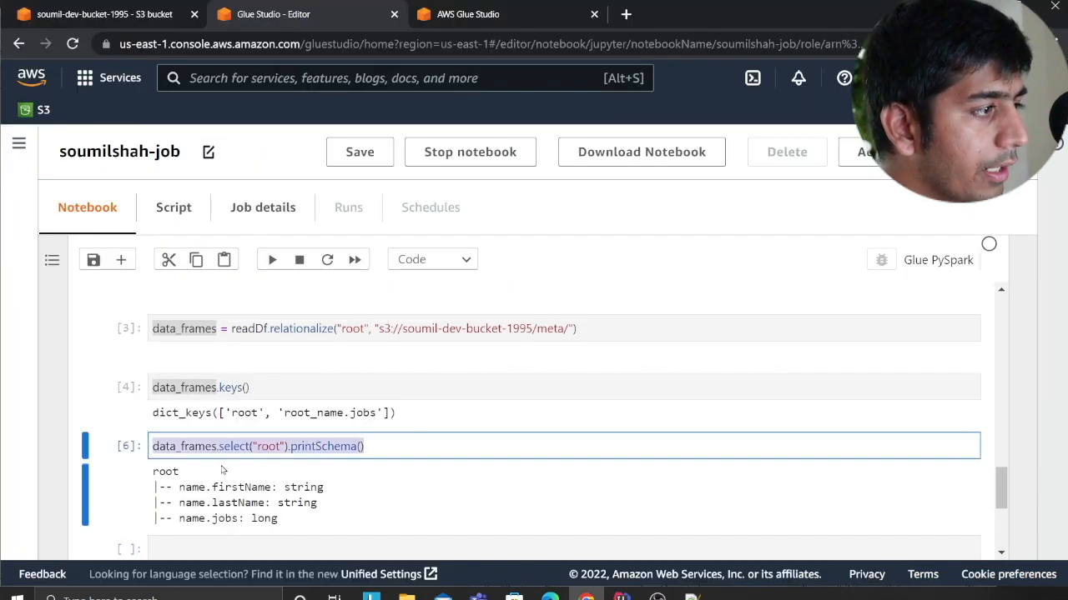
# Step: Add a cell converting the root frame to a DataFrame with toDF().show() and run it
pyautogui.scroll(-3)
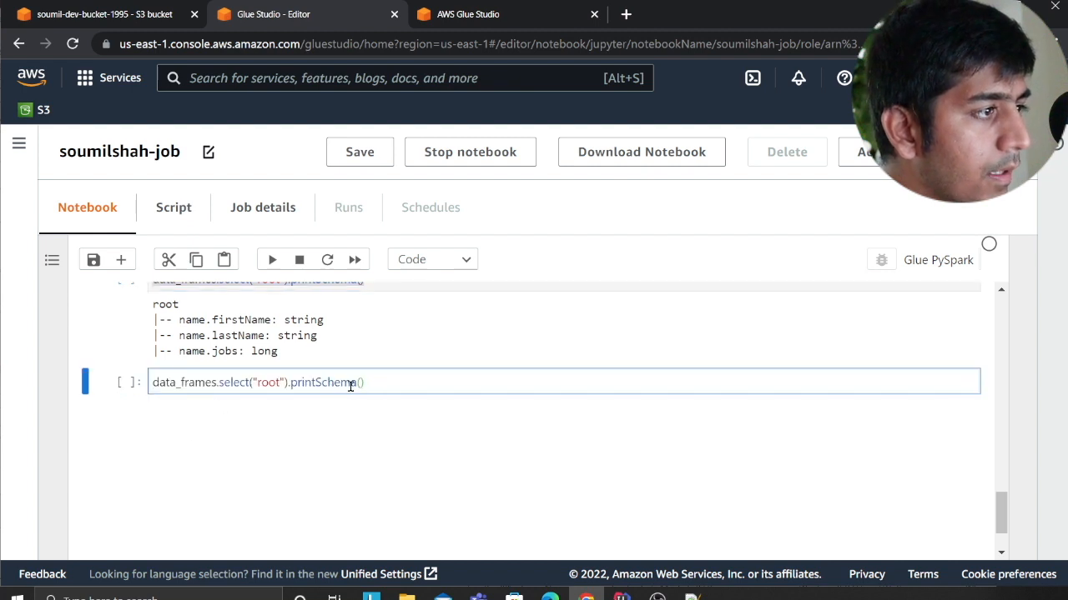
pyautogui.press('Backspace')
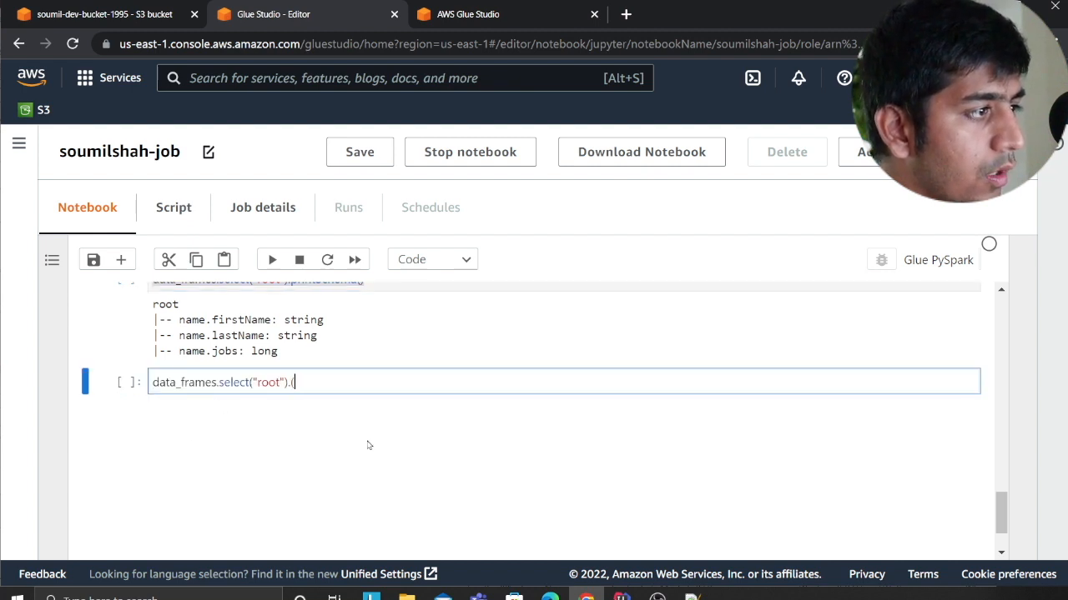
pyautogui.write('toDf')
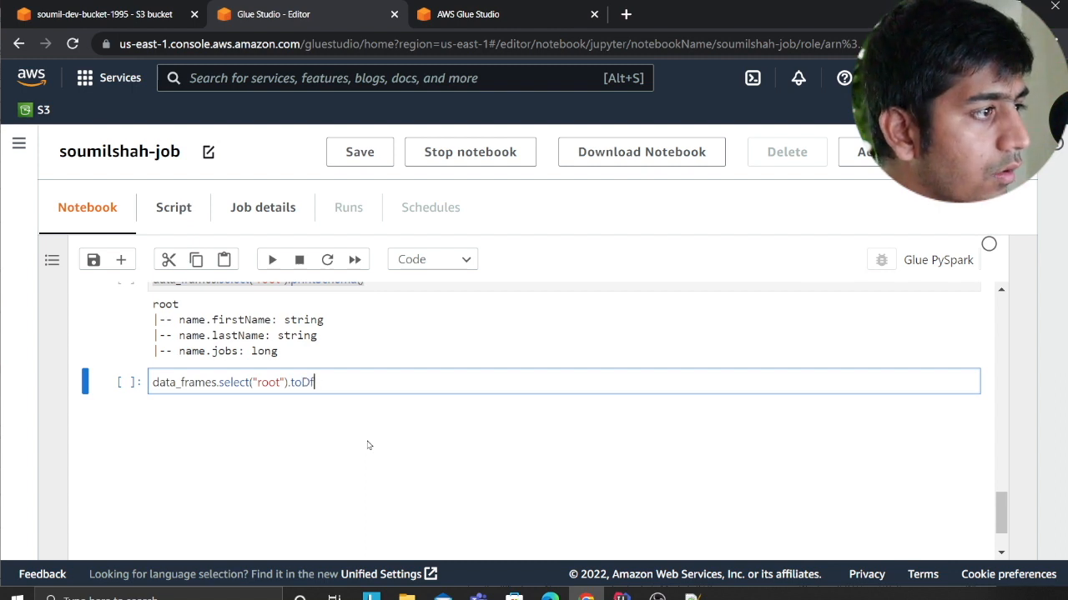
pyautogui.write('F()')
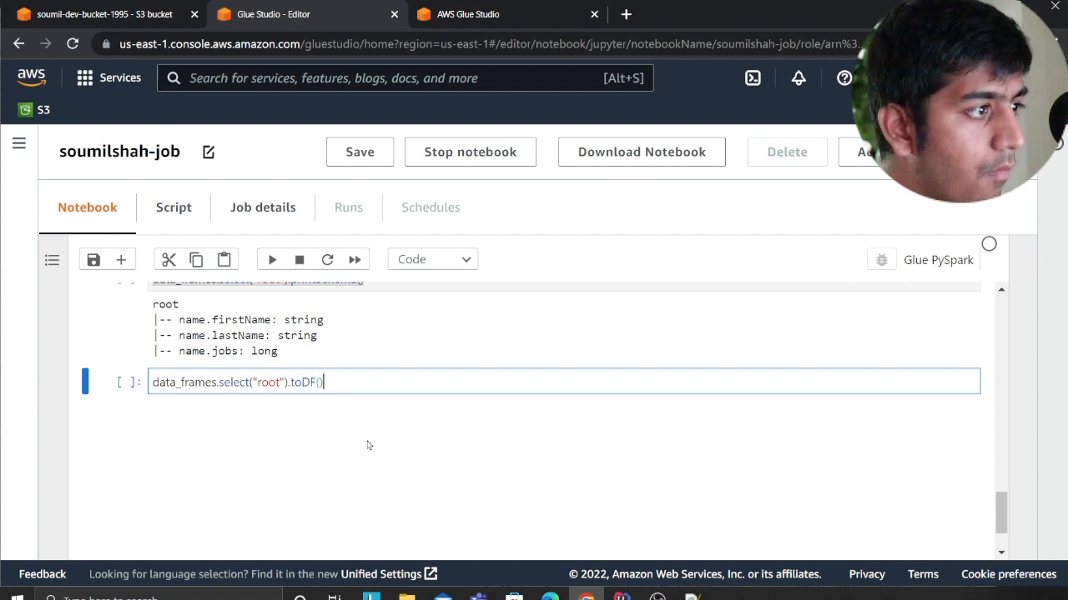
pyautogui.write('.show(')
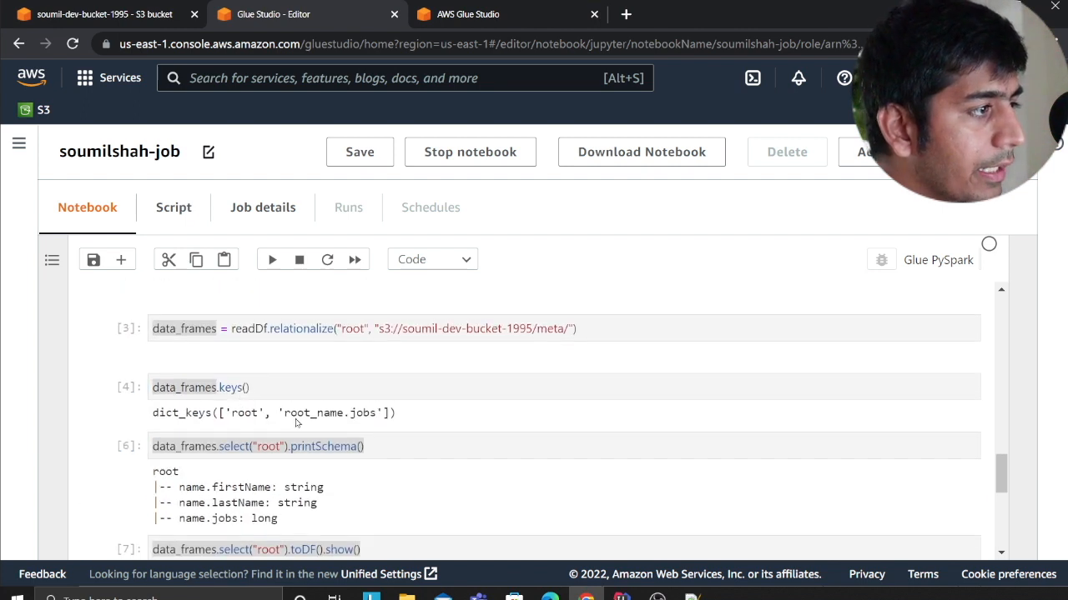
# Step: Show the root_name.jobs frame as a DataFrame and move into the new empty cell
pyautogui.doubleClick(326, 413)
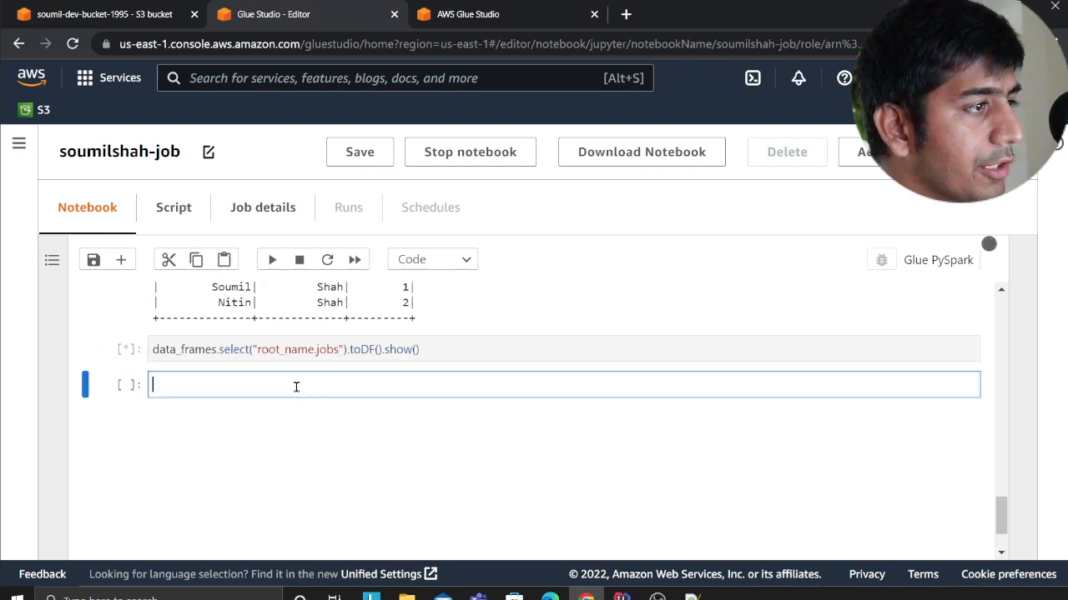
pyautogui.click(271, 261)
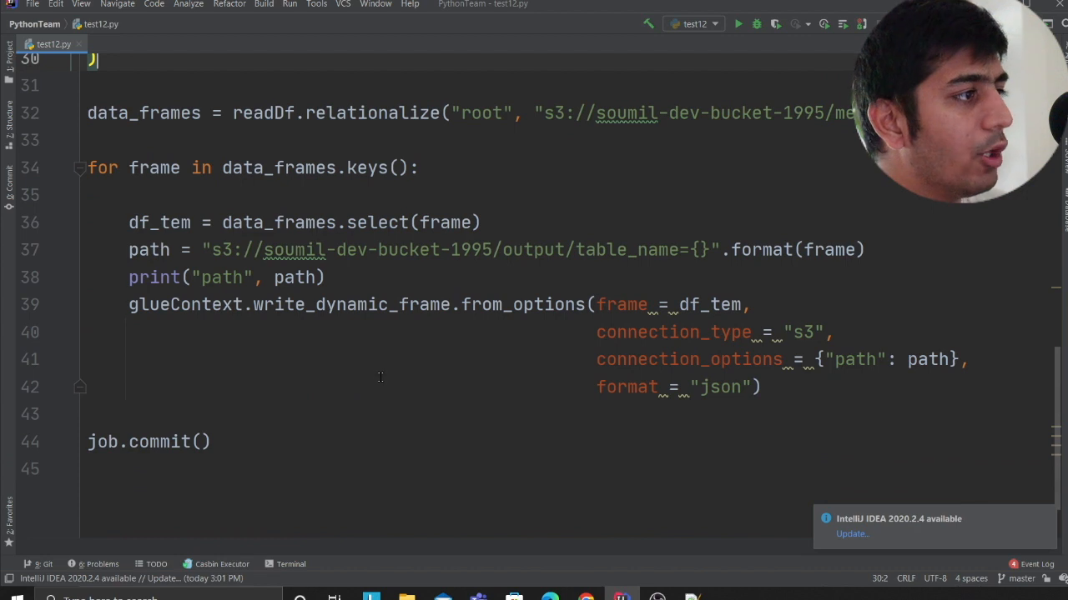
# Step: Copy the write-to-S3 for-loop from test12.py into the notebook and run it, writing root and root_name.jobs to the output folder
pyautogui.moveTo(86, 167); pyautogui.dragTo(761, 387)
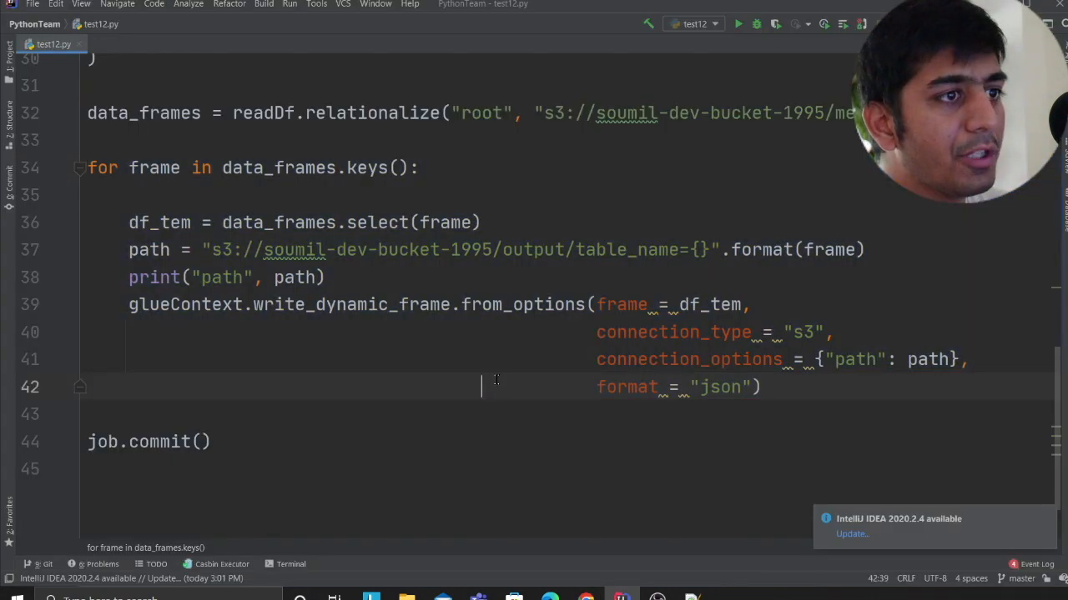
pyautogui.doubleClick(628, 250)
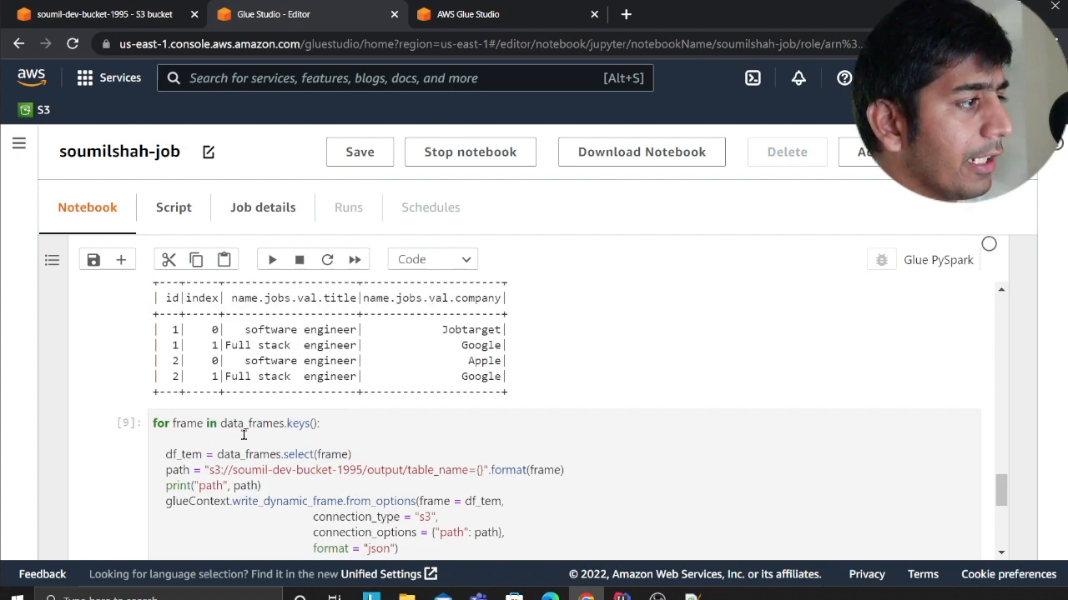
pyautogui.click(270, 260)
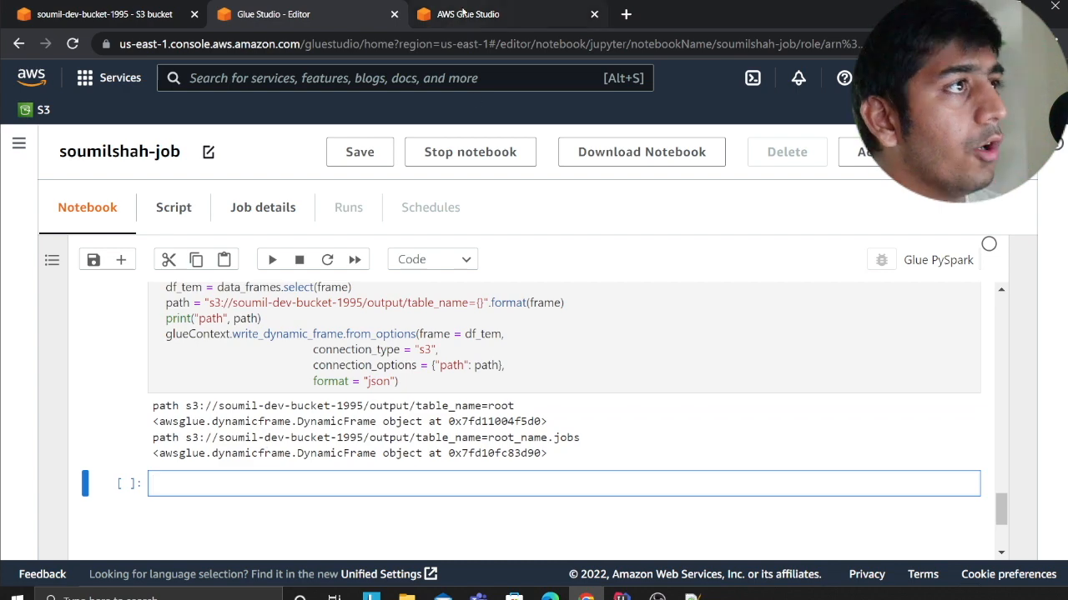
pyautogui.click(100, 13)
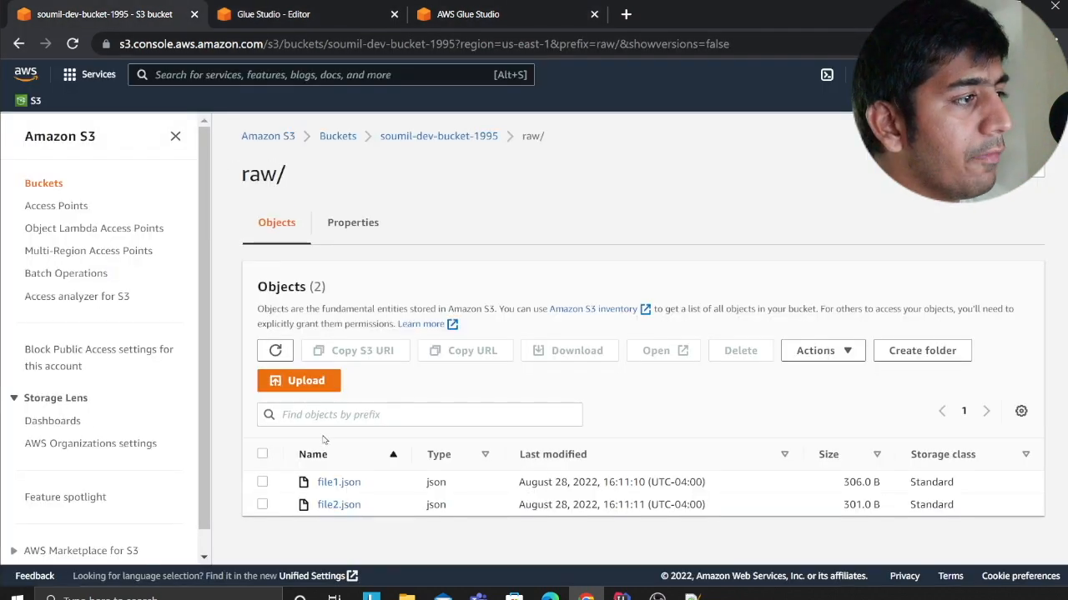
# Step: Go to the bucket's top level and open the output folder holding table_name=root and table_name=root_name.jobs
pyautogui.click(437, 137)
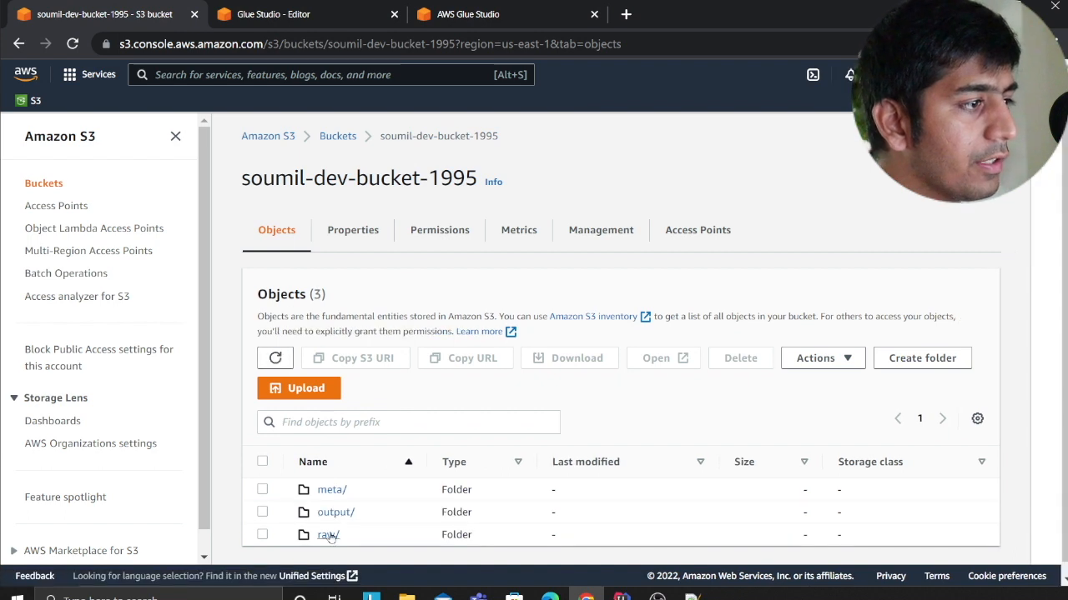
pyautogui.click(336, 512)
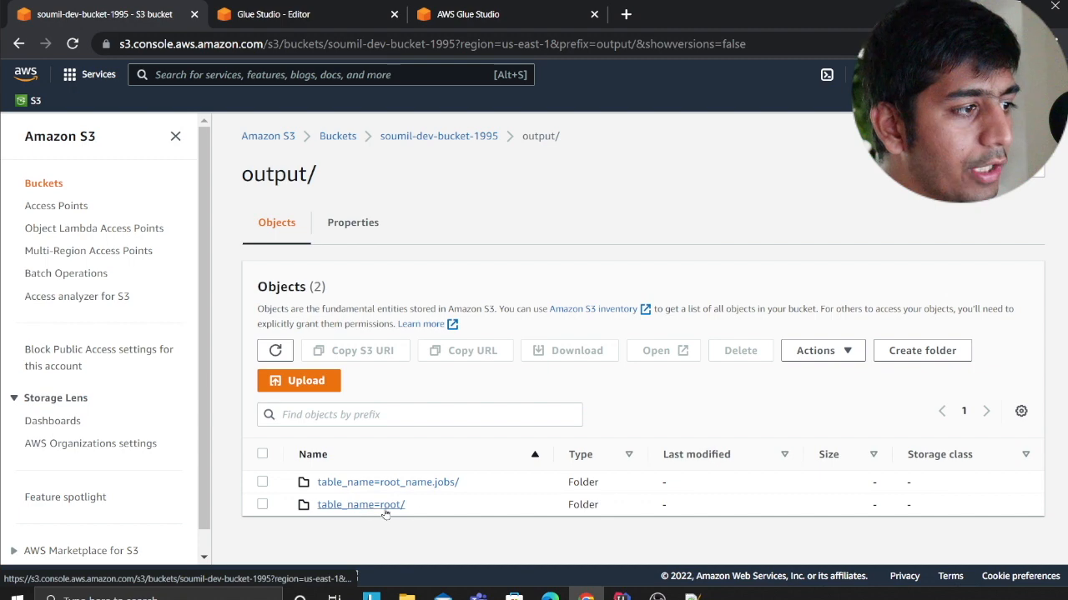
pyautogui.moveTo(420, 526)
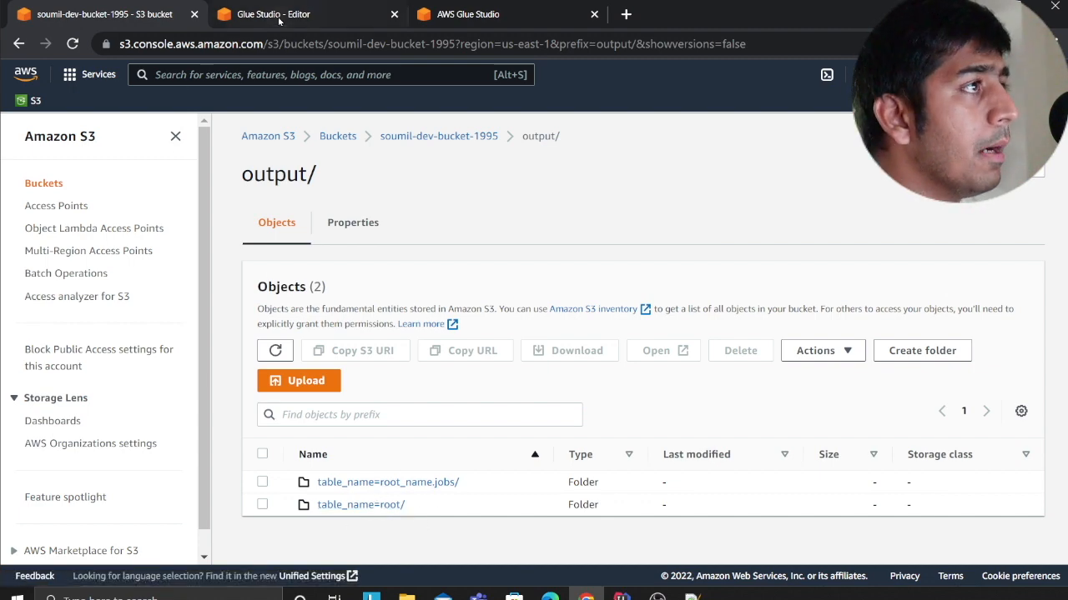
# Step: Stop the notebook session and open the AWS Glue console from the services search
pyautogui.click(273, 13)
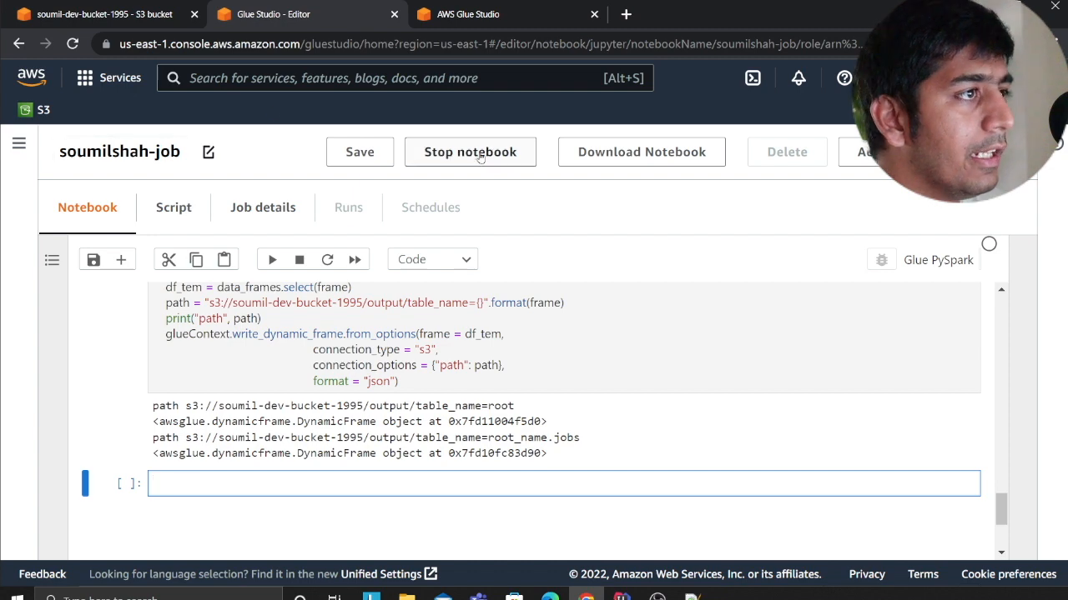
pyautogui.write('glue')
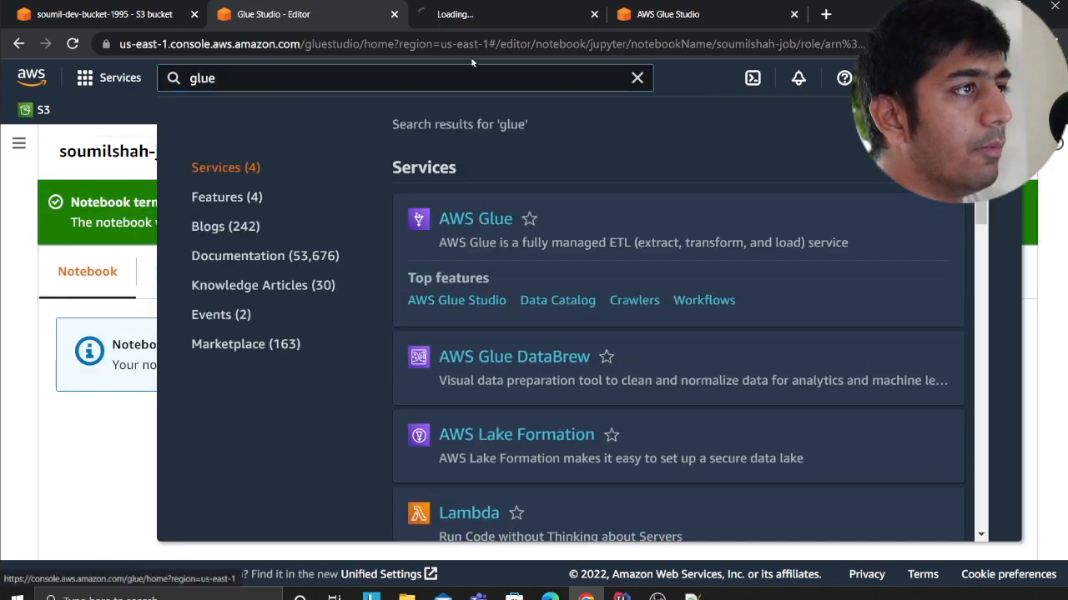
pyautogui.click(476, 218)
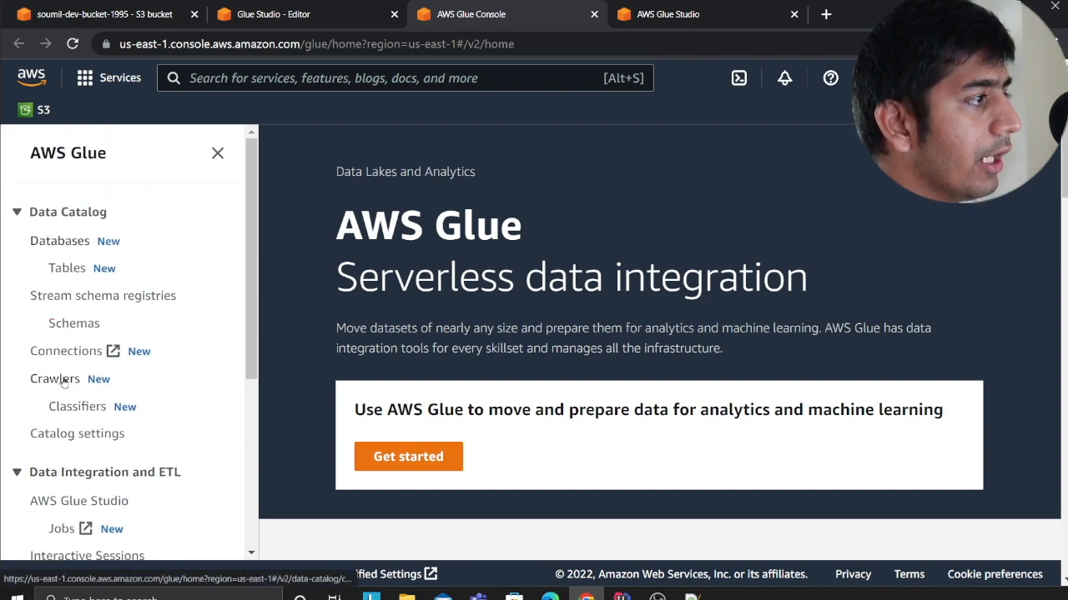
# Step: Run the test crawler from the Crawlers page, check the S3 output folder, and move over to Athena
pyautogui.click(55, 379)
pyautogui.write('athena')
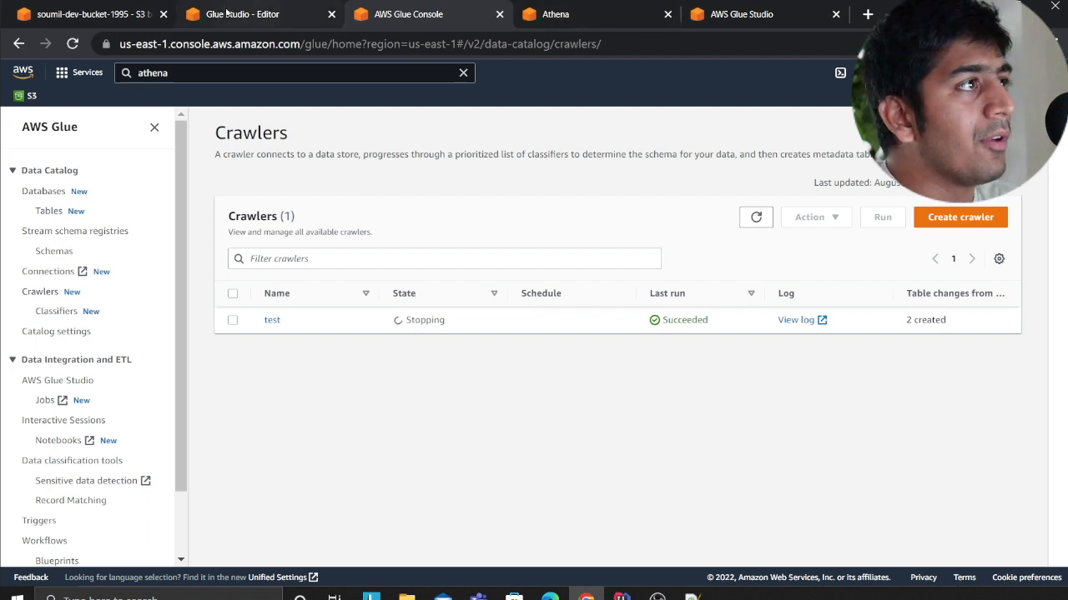
pyautogui.click(84, 13)
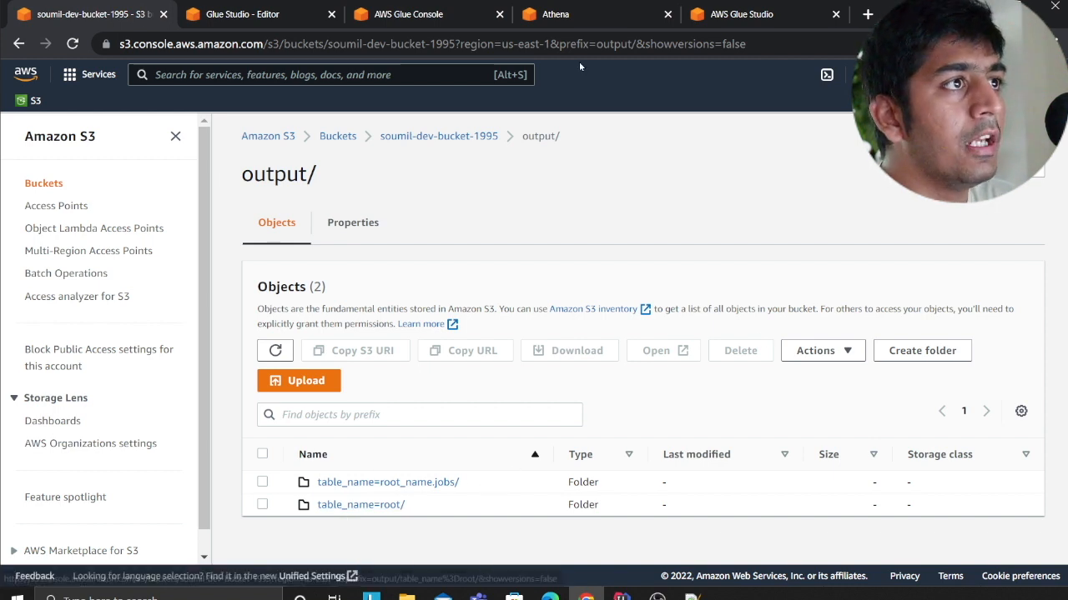
pyautogui.click(555, 13)
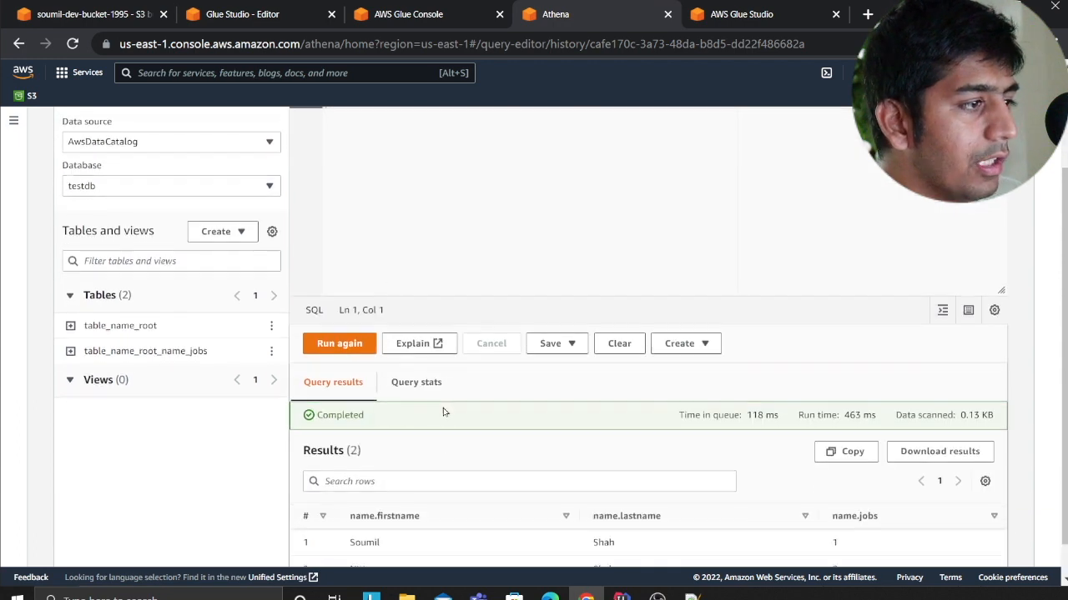
pyautogui.scroll(-3)
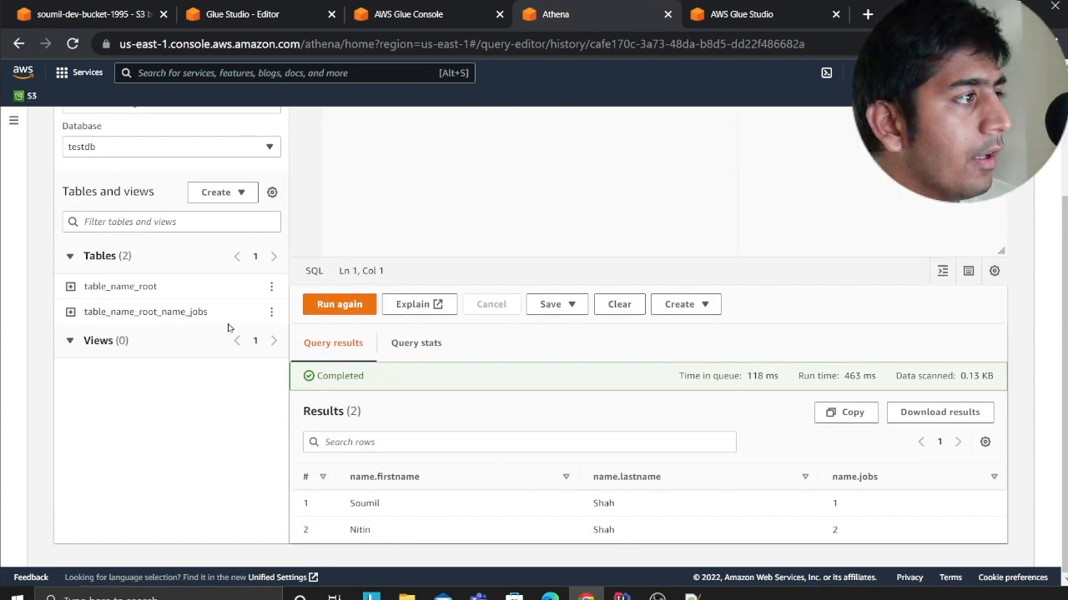
pyautogui.moveTo(847, 508)
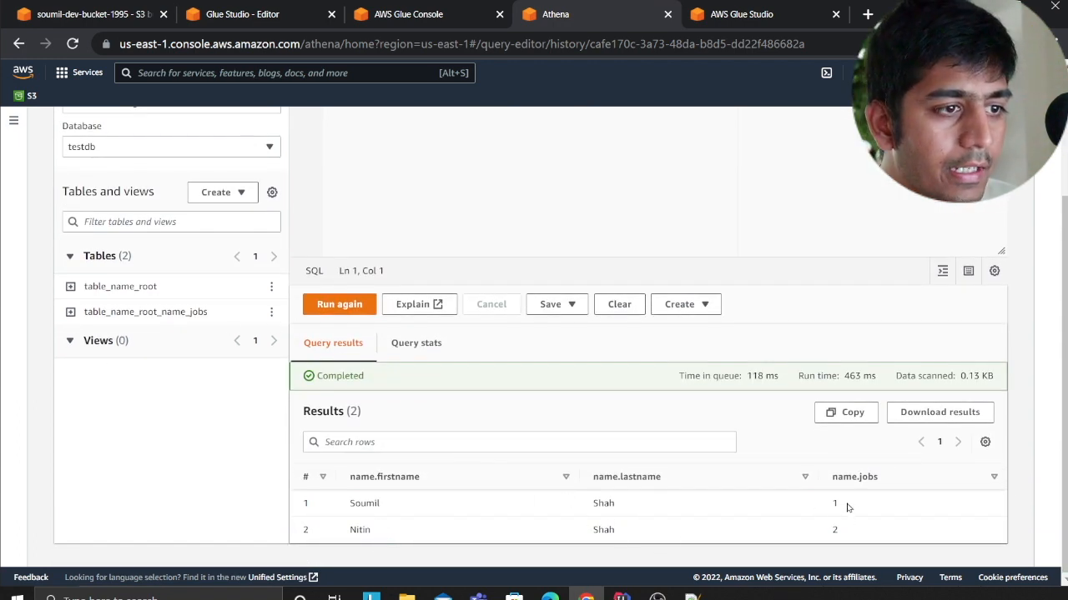
pyautogui.click(271, 312)
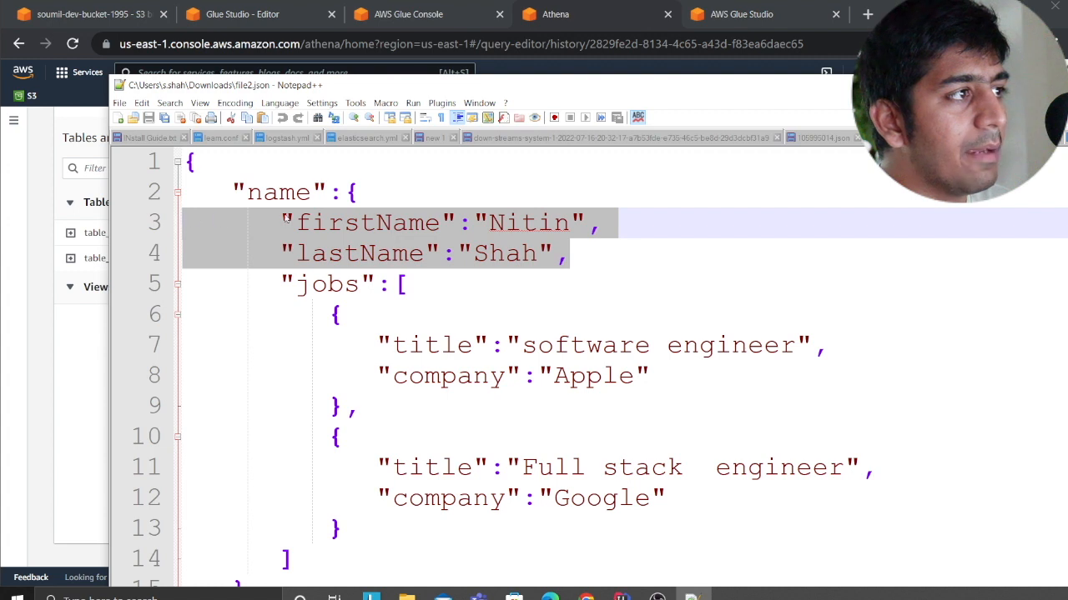
pyautogui.click(317, 284)
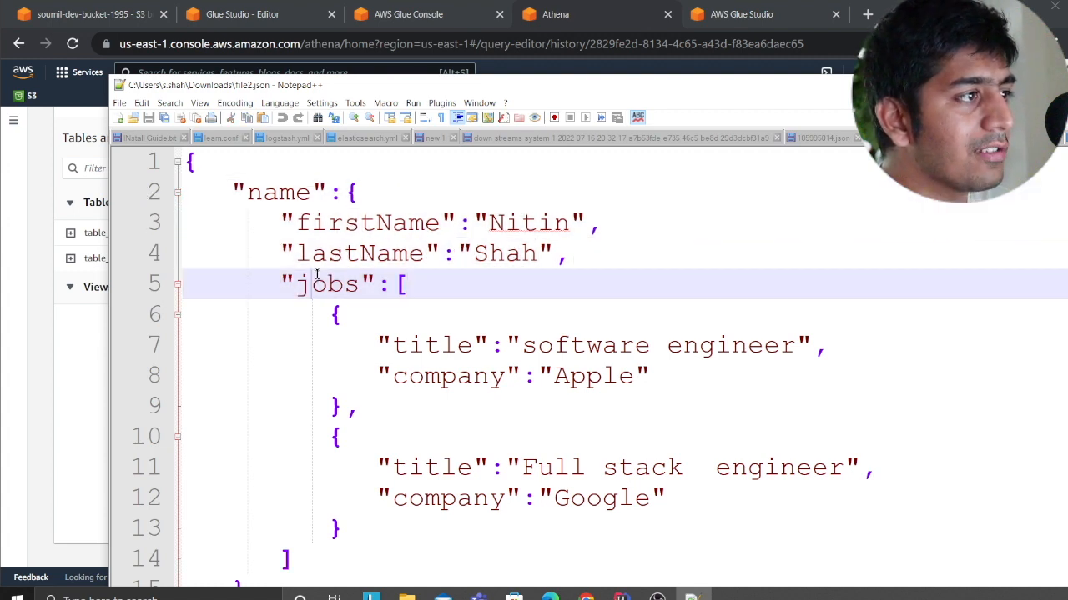